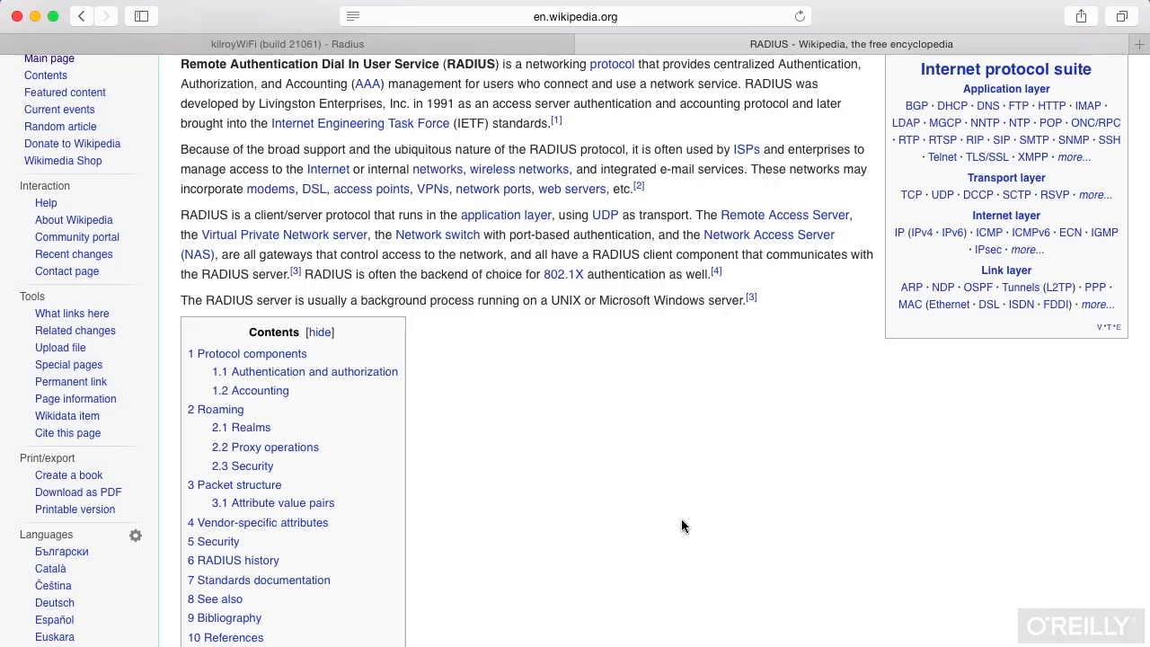
Scroll the RADIUS article down to the Access Reject, Challenge and Accept flow diagram
scroll("down", 3)
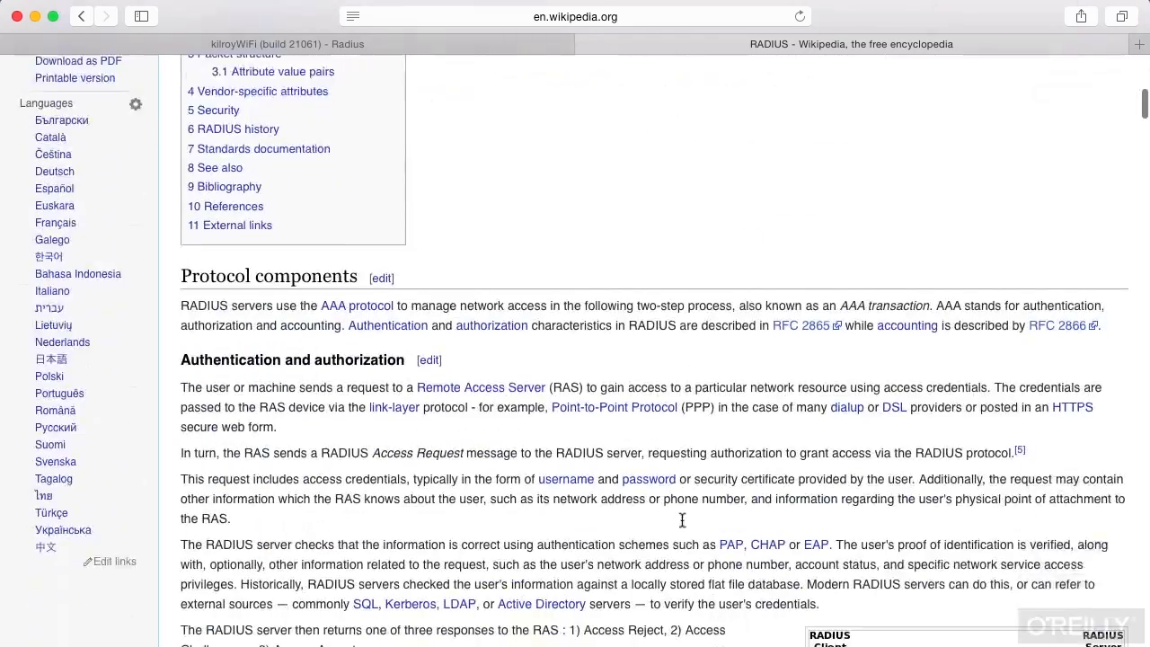
scroll("down", 3)
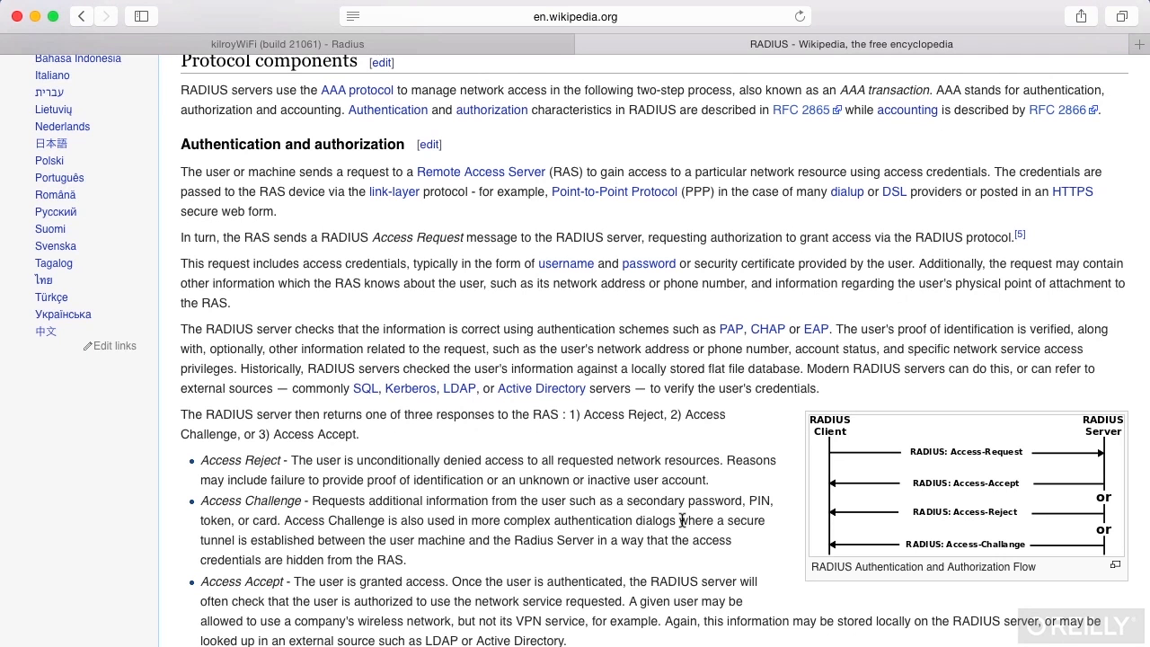
scroll("down", 3)
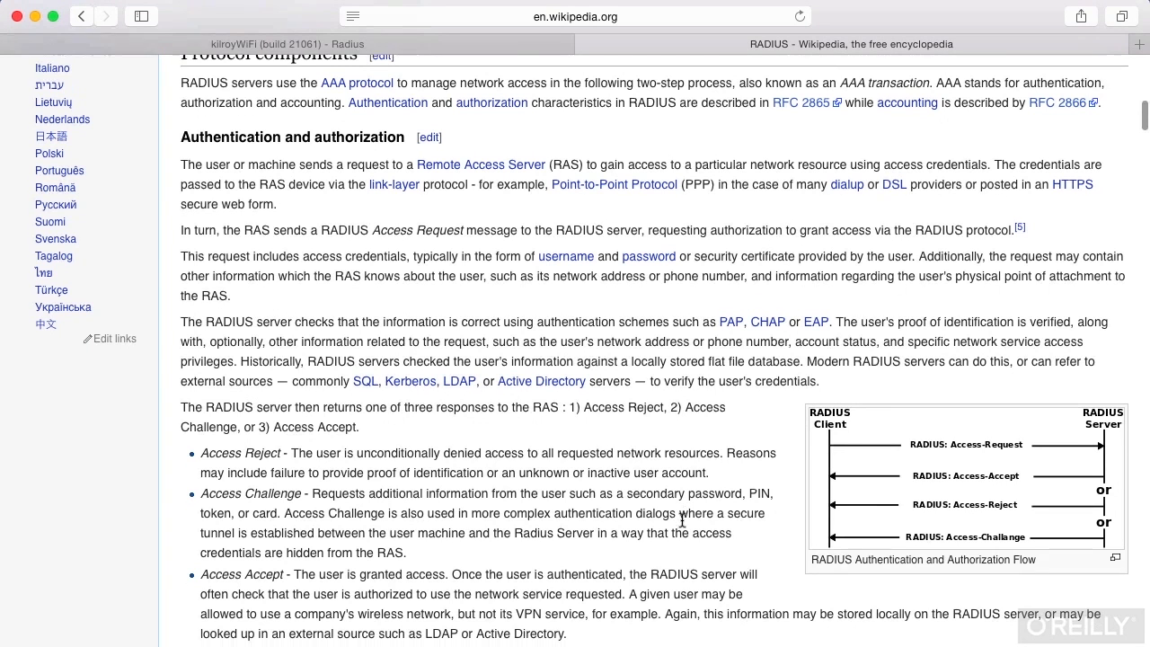
scroll("down", 3)
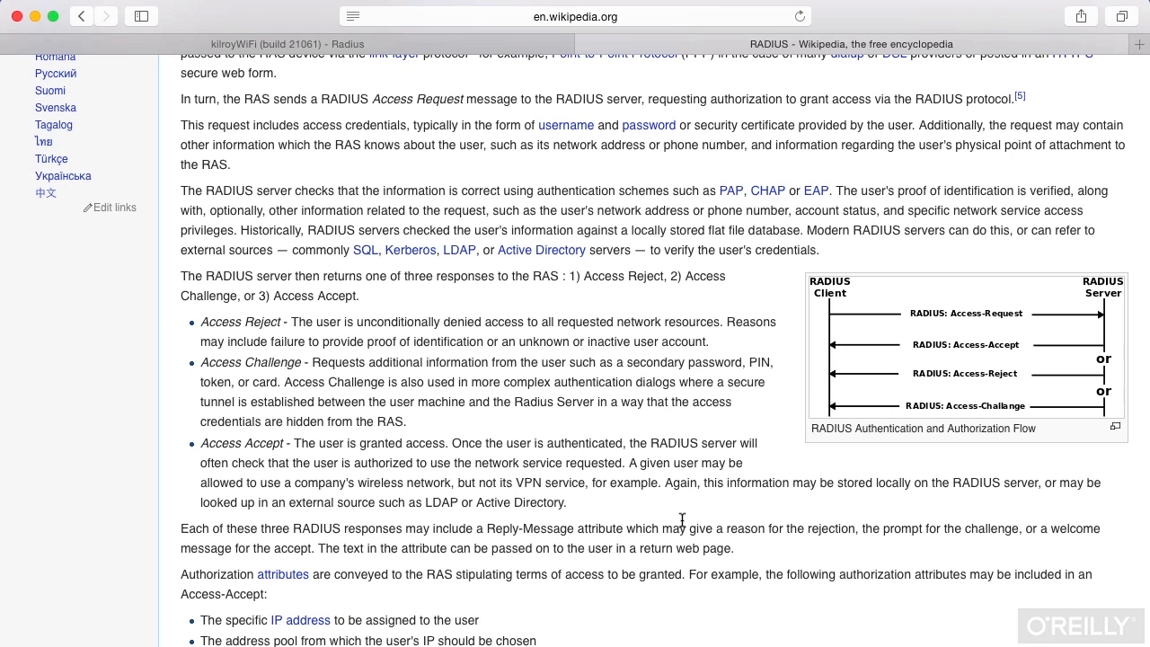
left_click(962, 350)
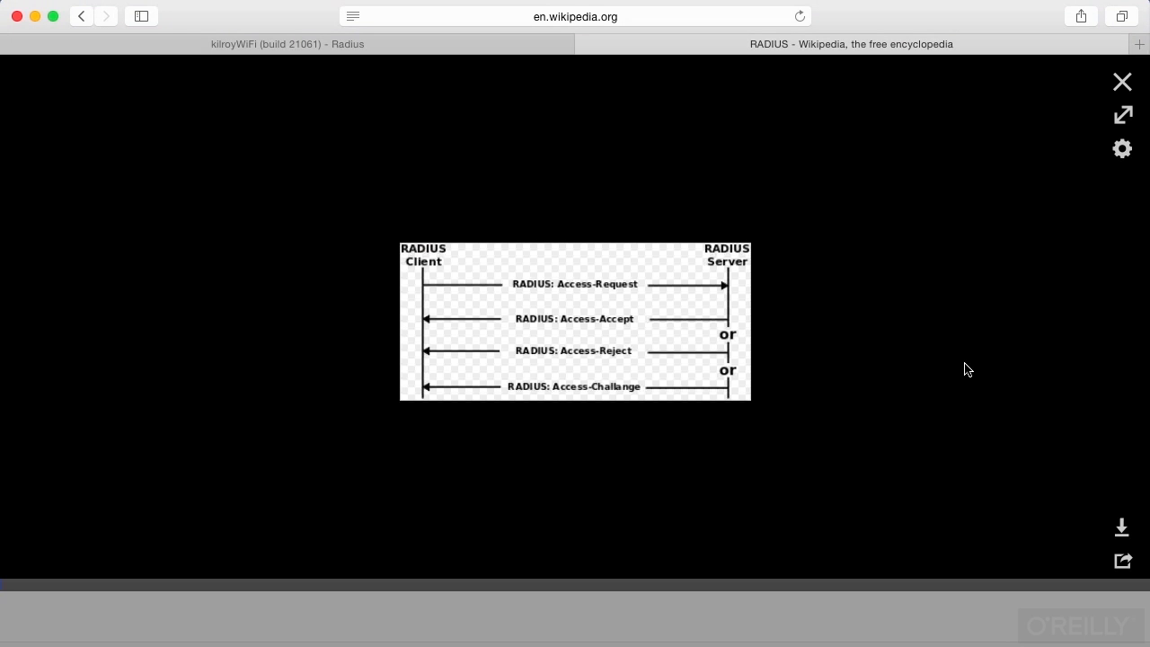
left_click(1122, 81)
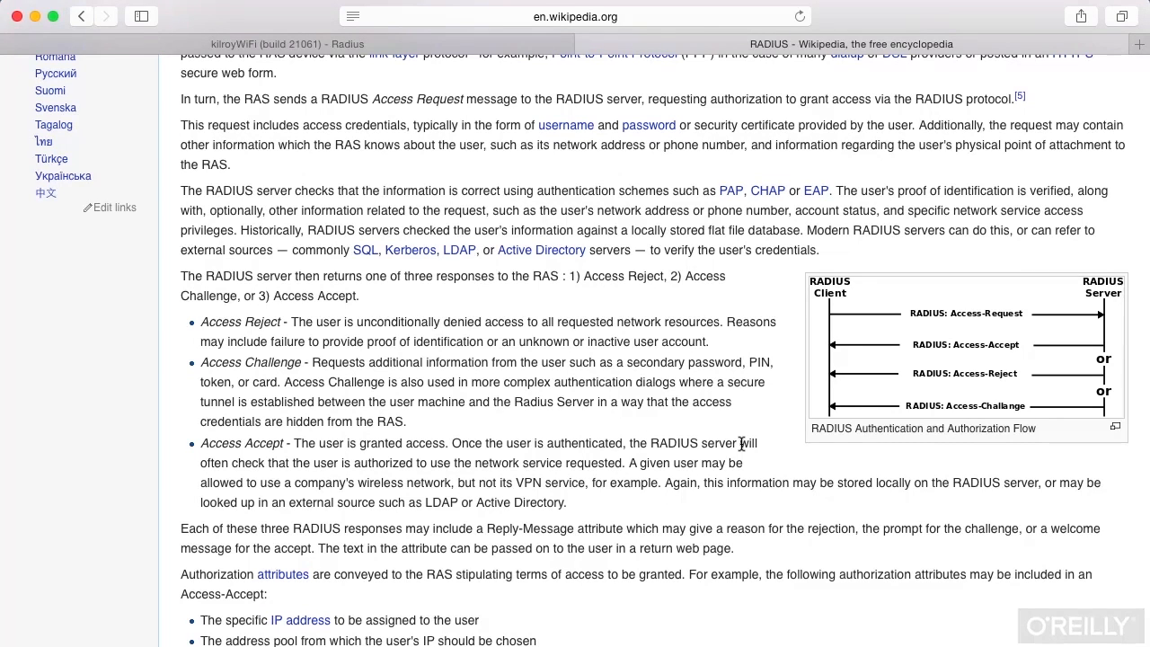
Scroll back to the article's top, then switch to the kilroyWiFi Radius tab
scroll("up", 3)
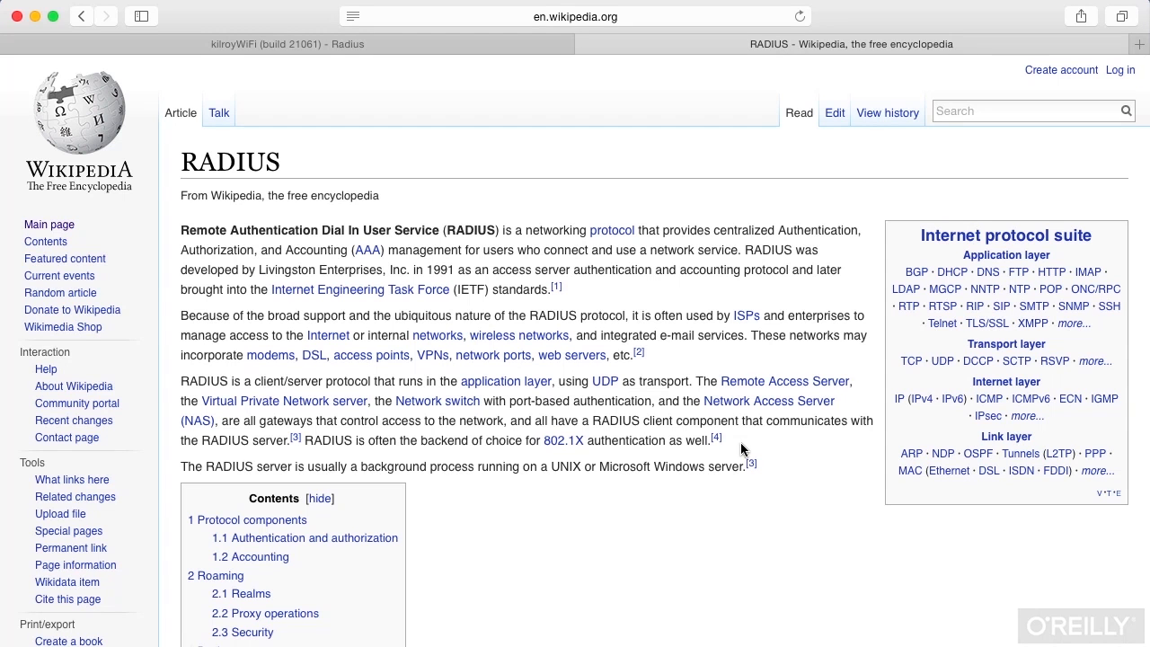
left_click(287, 43)
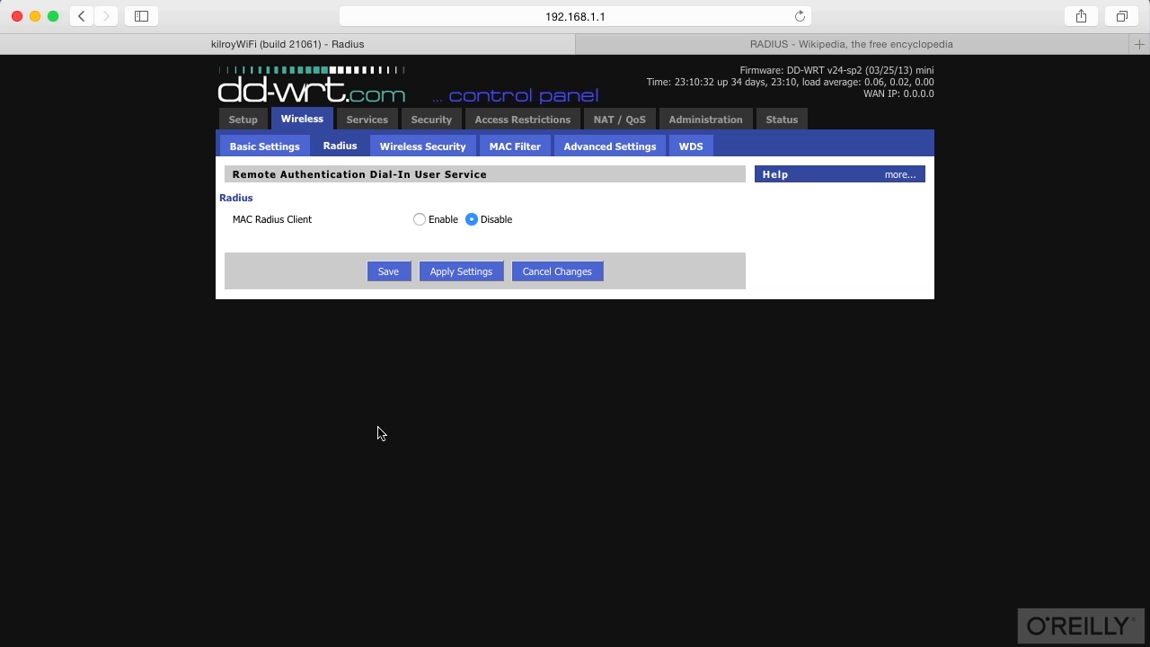
Enable the MAC Radius Client and enter 192.168.1.130 as the auth server address
left_click(420, 219)
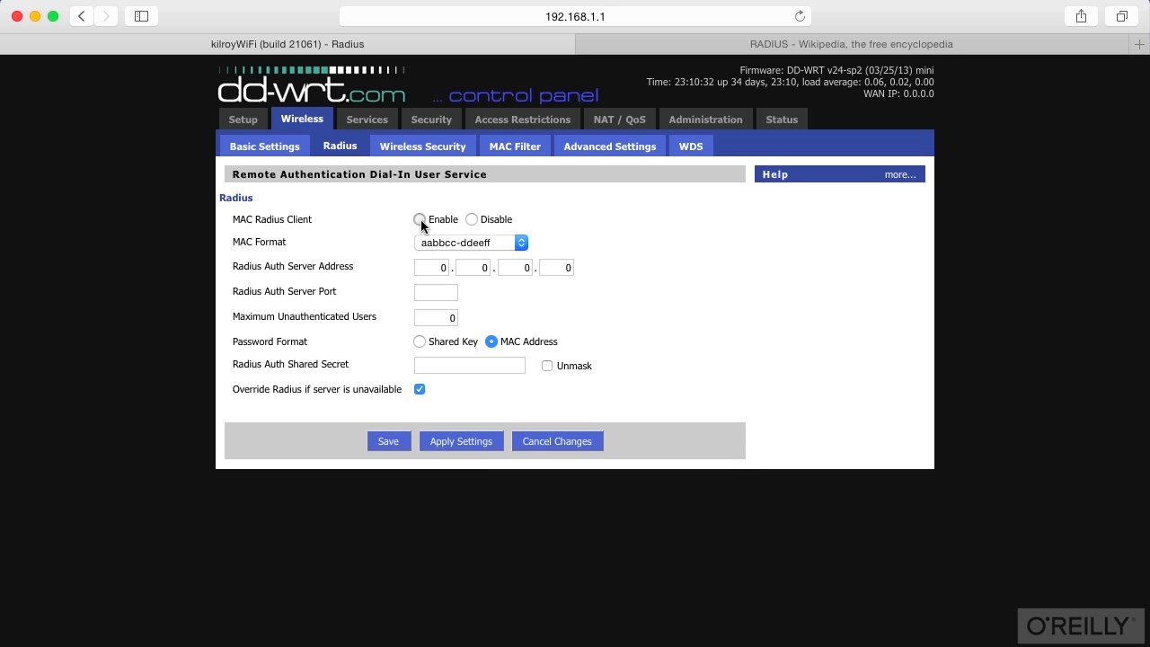
left_click(419, 219)
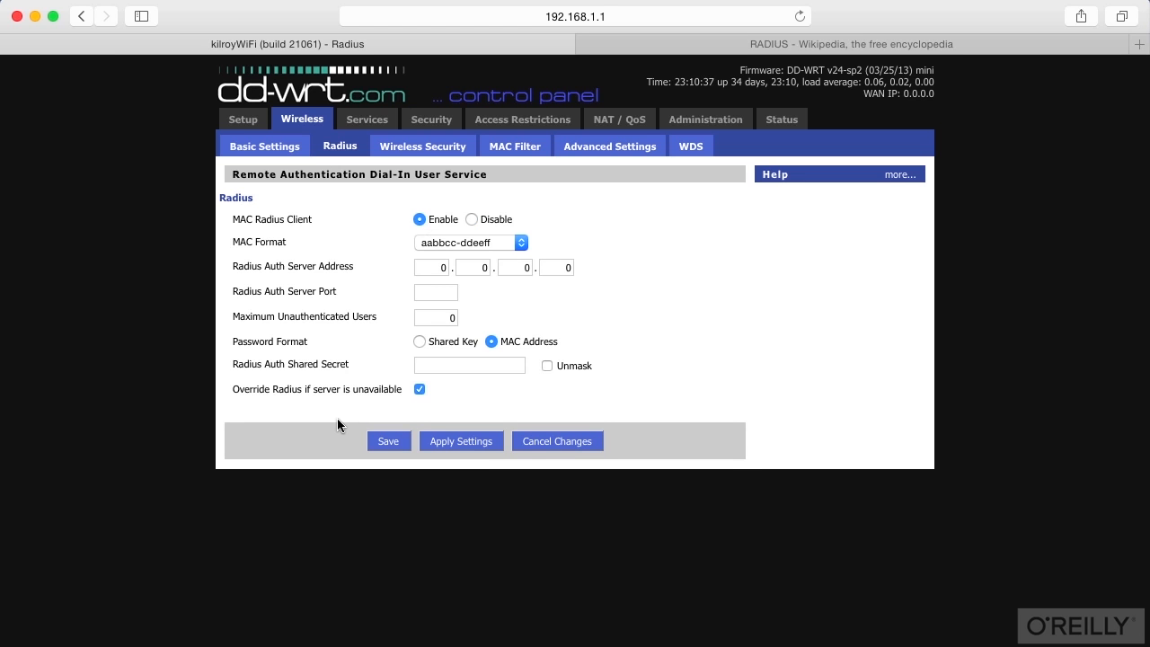
mouse_move(499, 250)
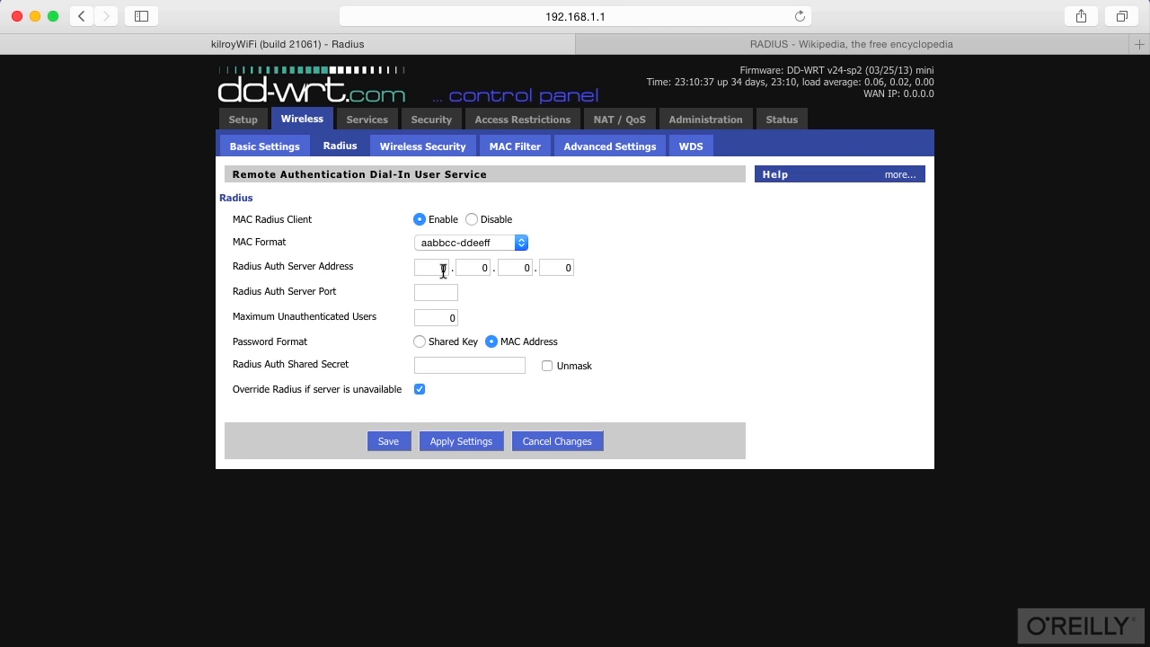
type("0")
type("192")
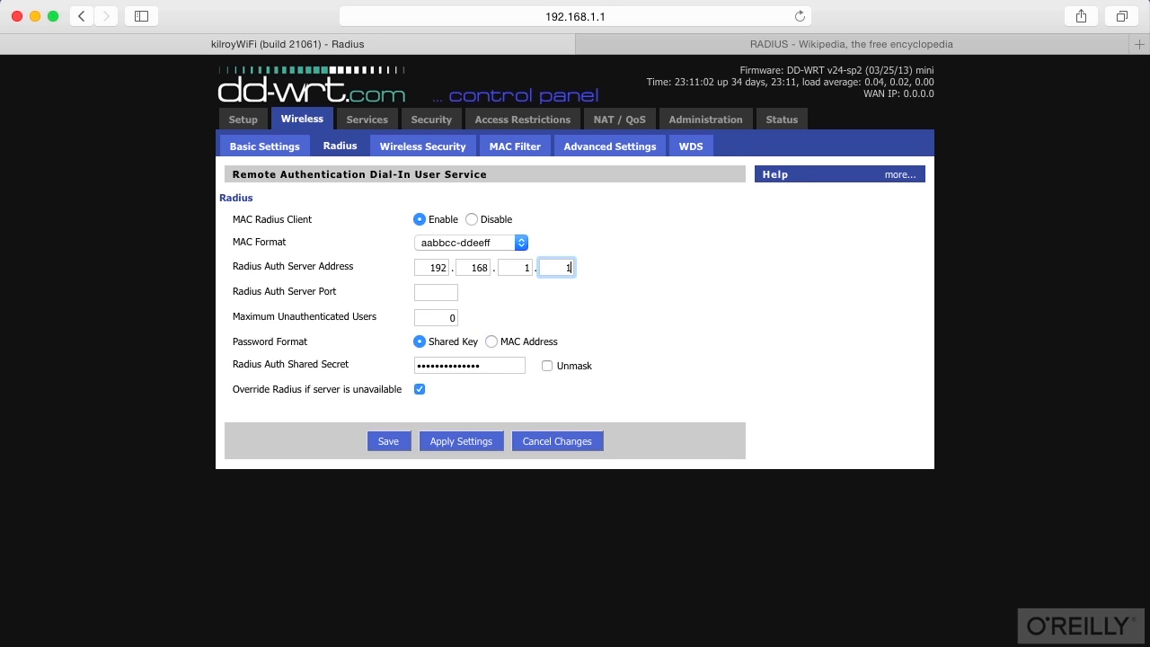
type("130")
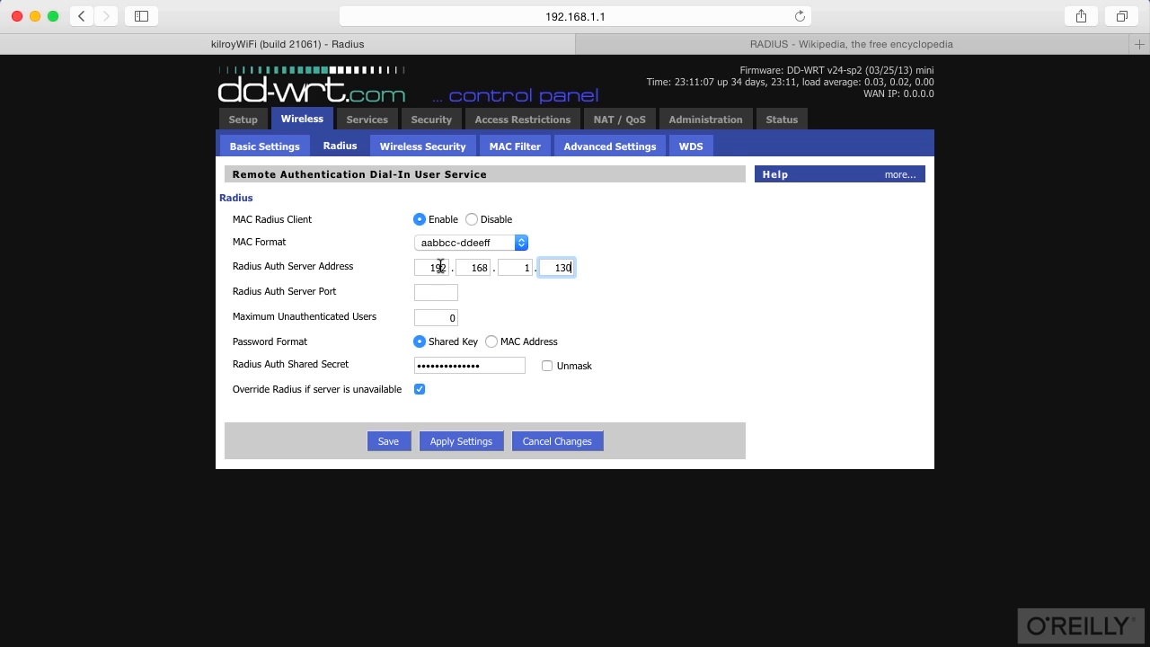